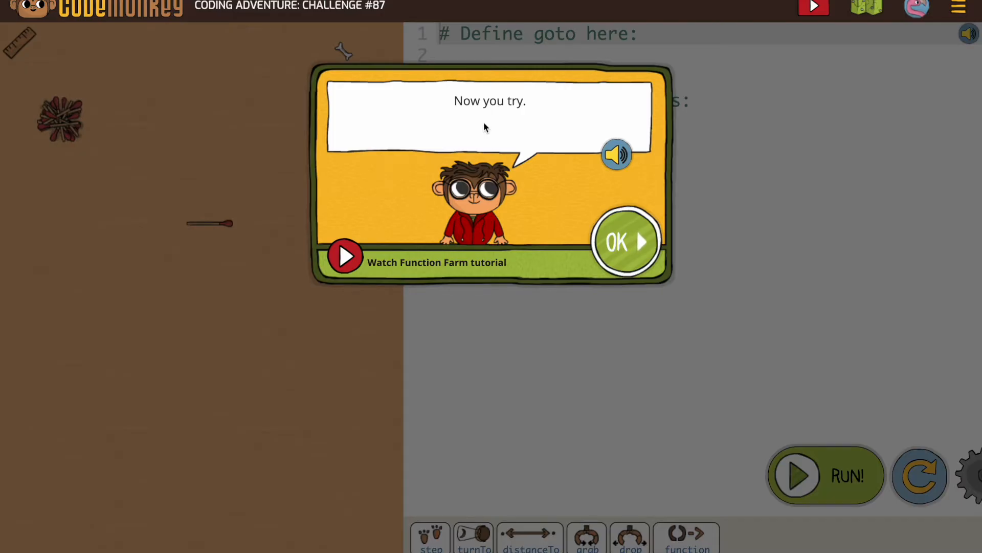
# - Dismiss Challenge #87's introduction message to reveal its starter code
pyautogui.click(625, 241)
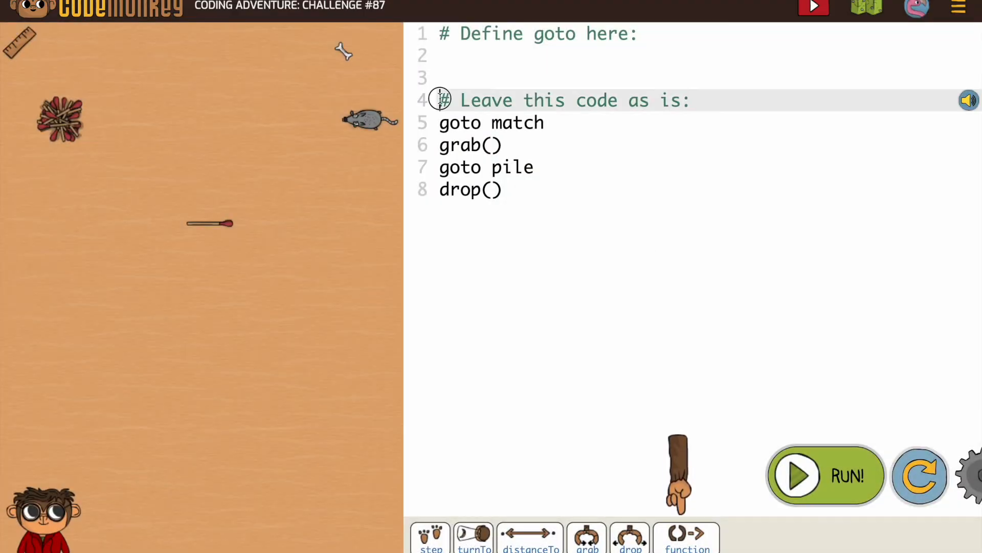
pyautogui.moveTo(445, 100); pyautogui.dragTo(689, 100)
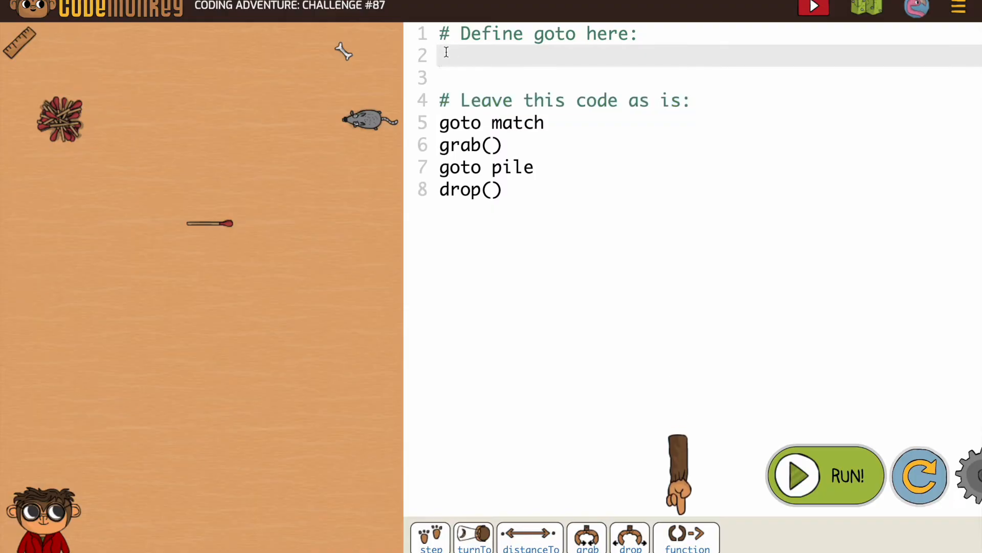
pyautogui.moveTo(622, 246)
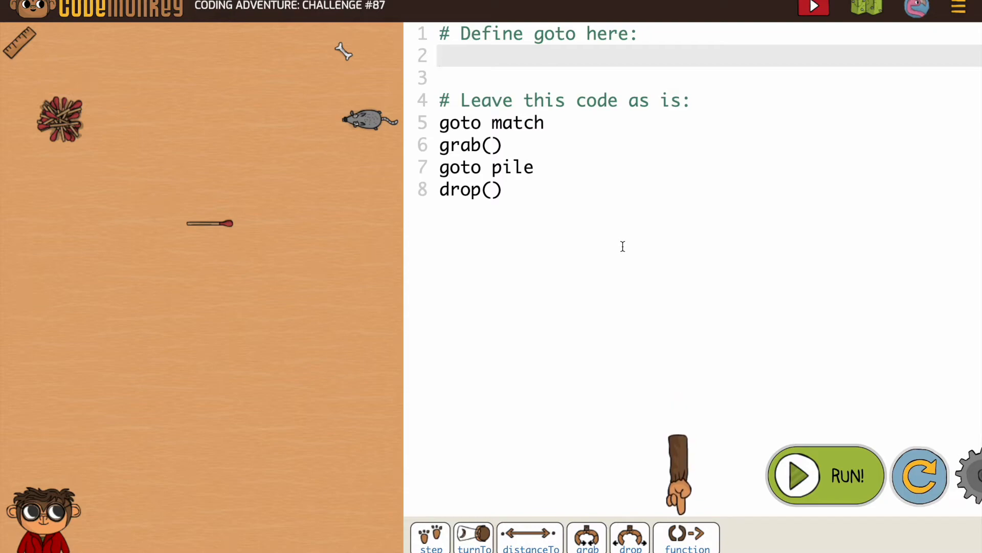
pyautogui.moveTo(750, 377)
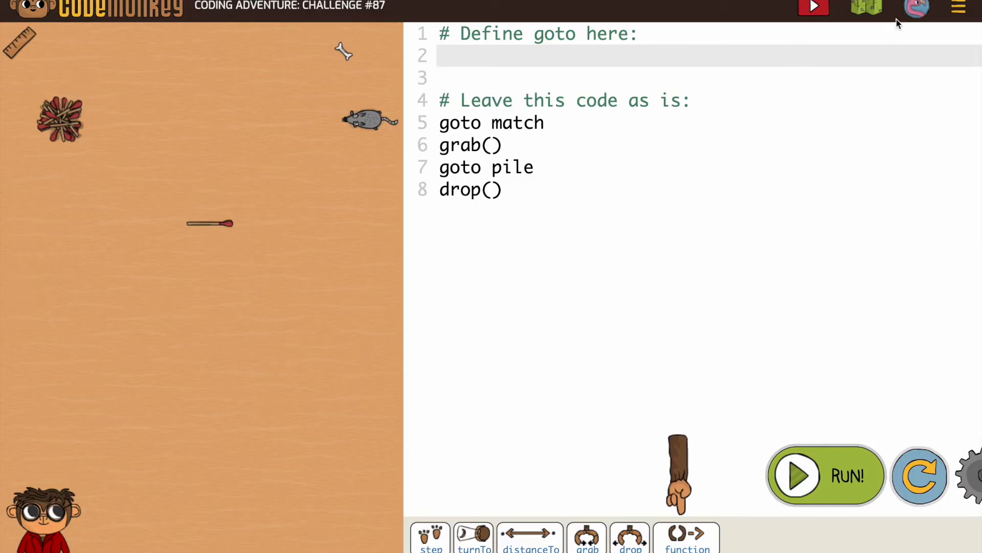
pyautogui.moveTo(866, 7)
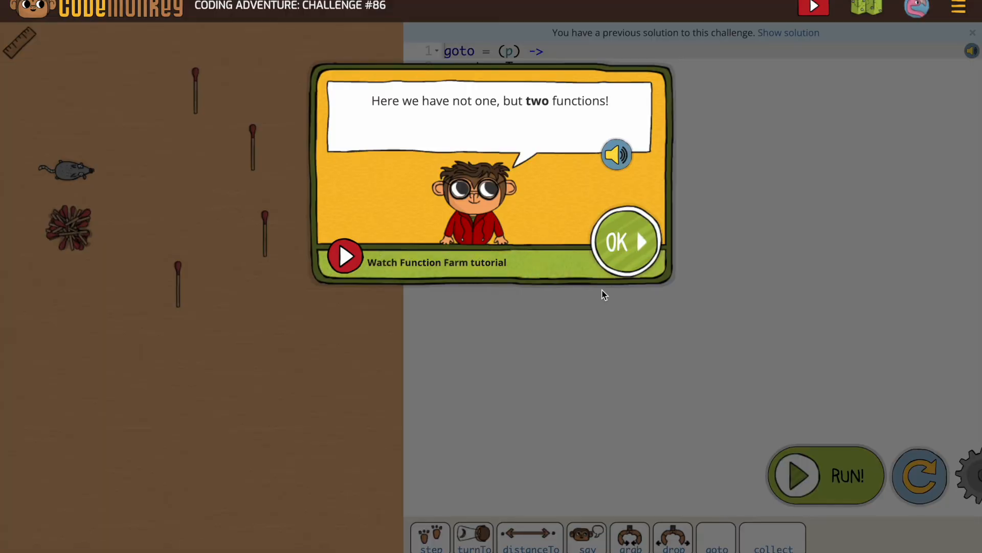
# - Dismiss Challenge #86's intro message, then return to Challenge #87 from the map
pyautogui.click(625, 242)
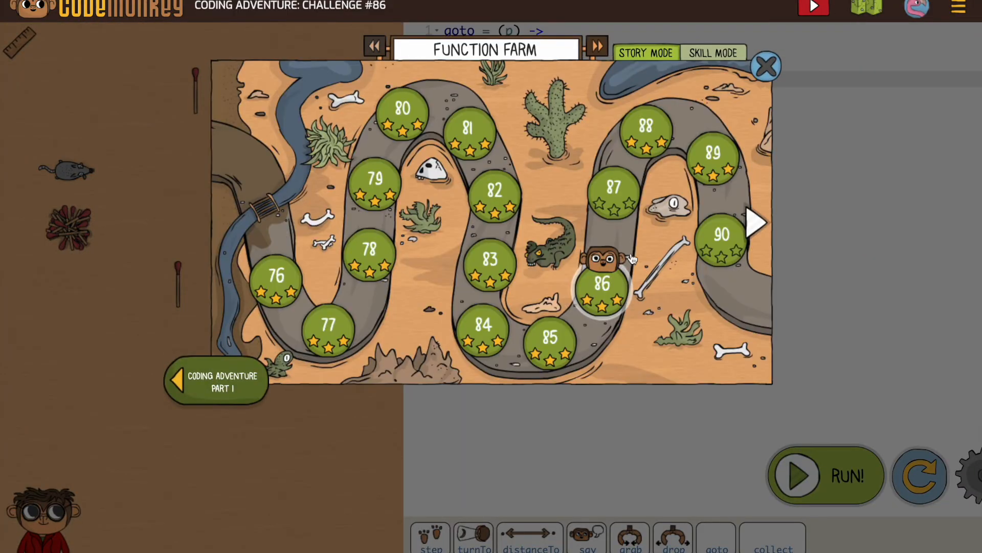
pyautogui.click(601, 285)
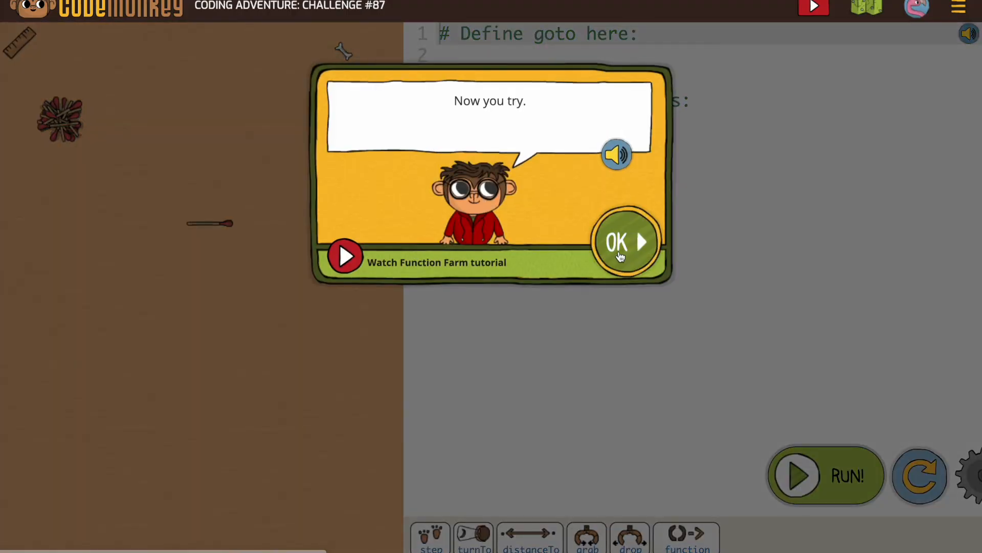
# - Insert a function template named goto taking parameter t above the unchanged code
pyautogui.click(625, 242)
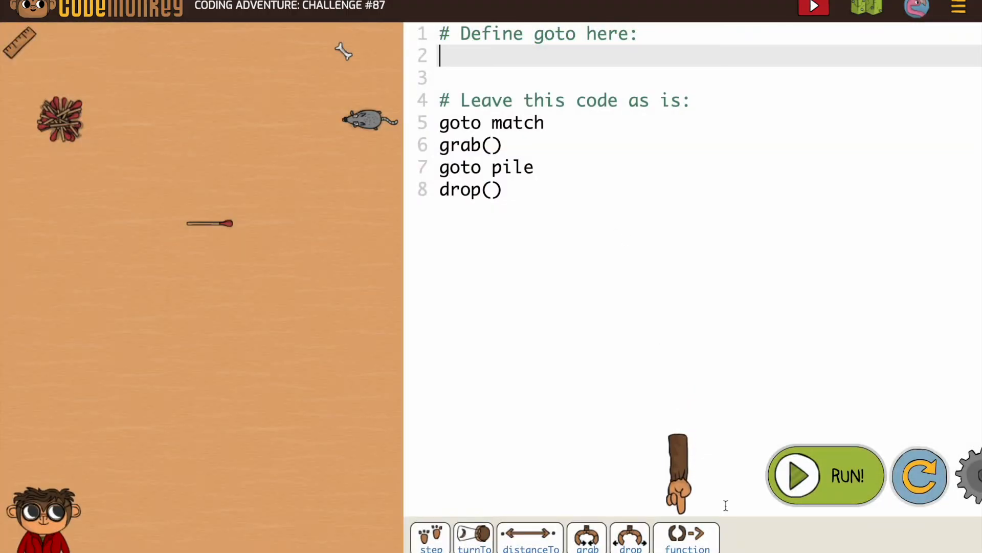
pyautogui.click(687, 537)
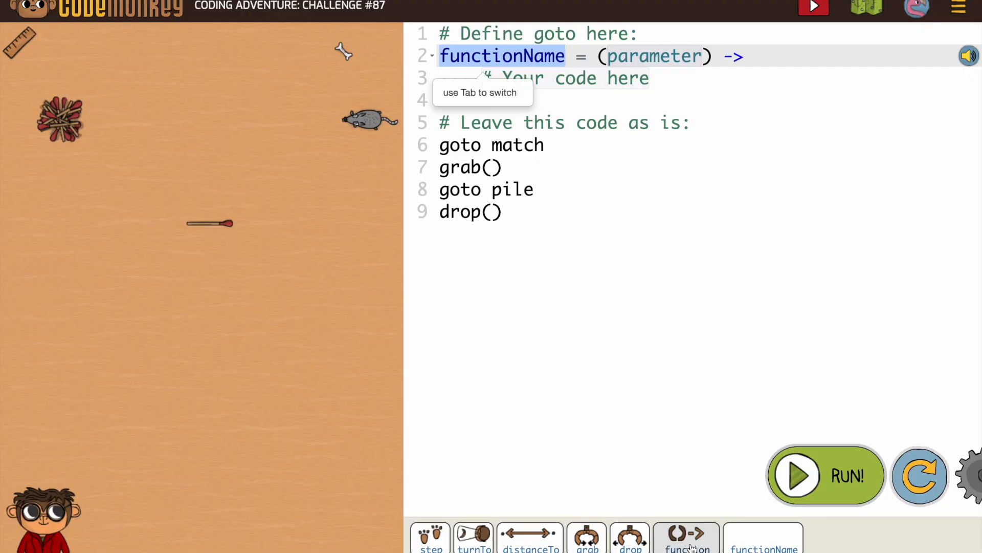
pyautogui.write('go')
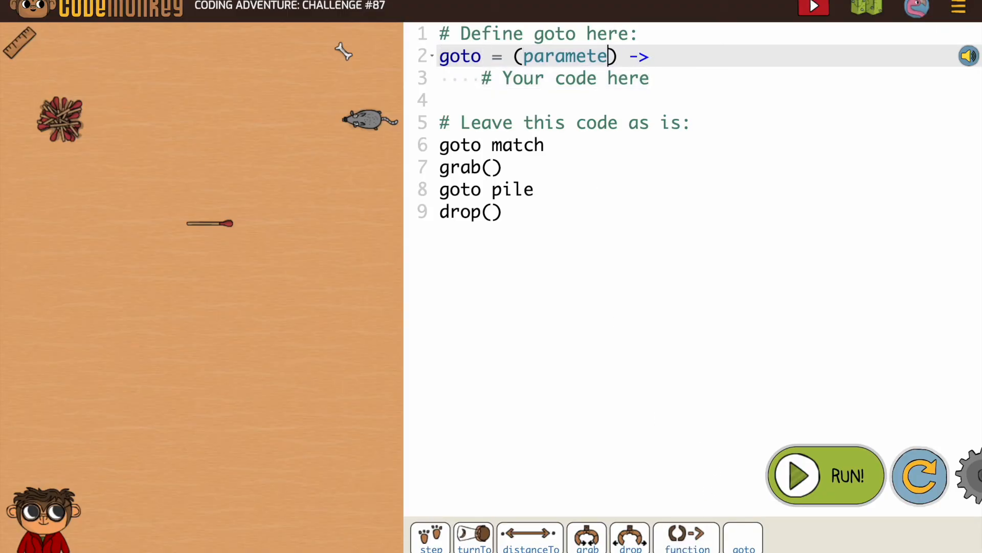
pyautogui.press('Backspace')
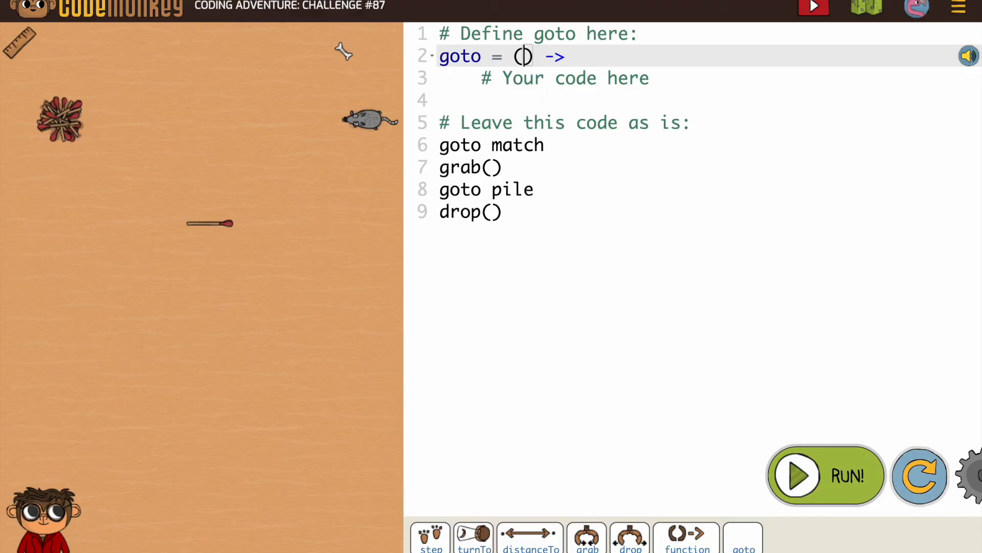
pyautogui.write('t')
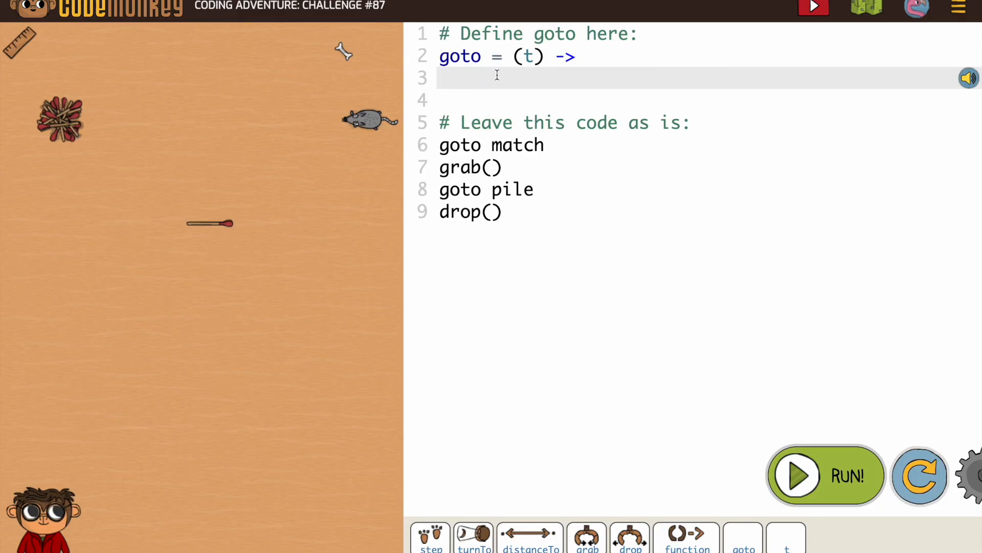
pyautogui.moveTo(511, 86)
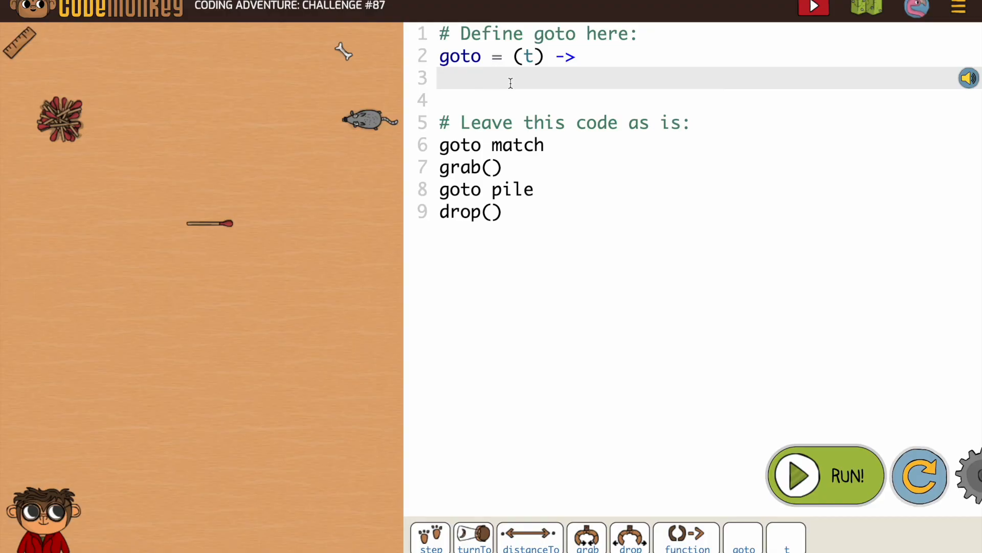
pyautogui.moveTo(570, 527)
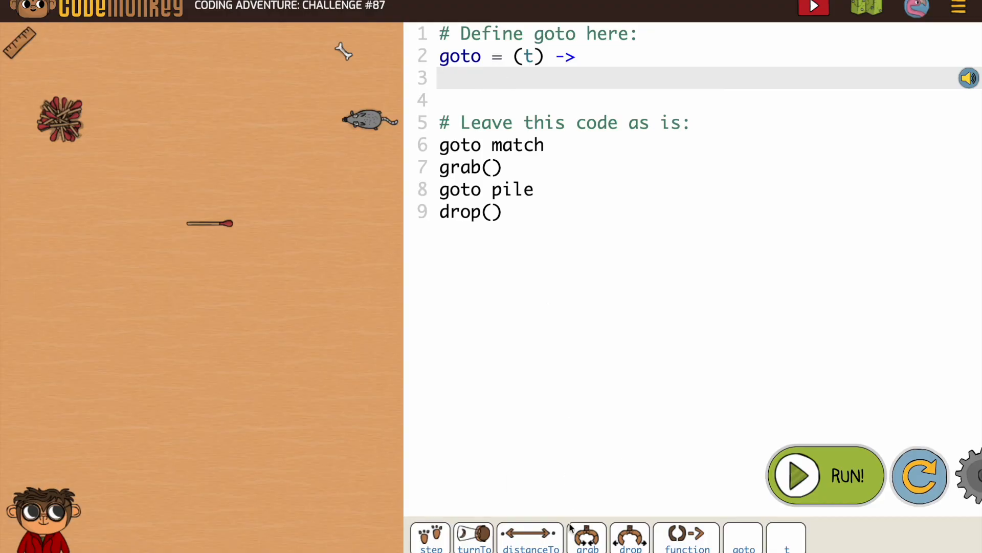
# - Fill goto's body with turnTo t and step distanceTo t
pyautogui.click(474, 536)
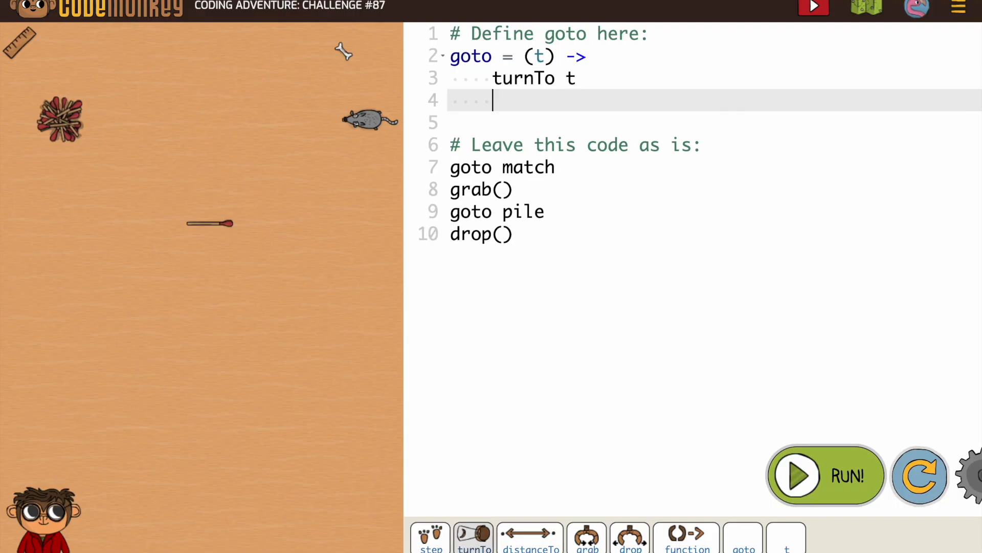
pyautogui.write('step distanceTo t')
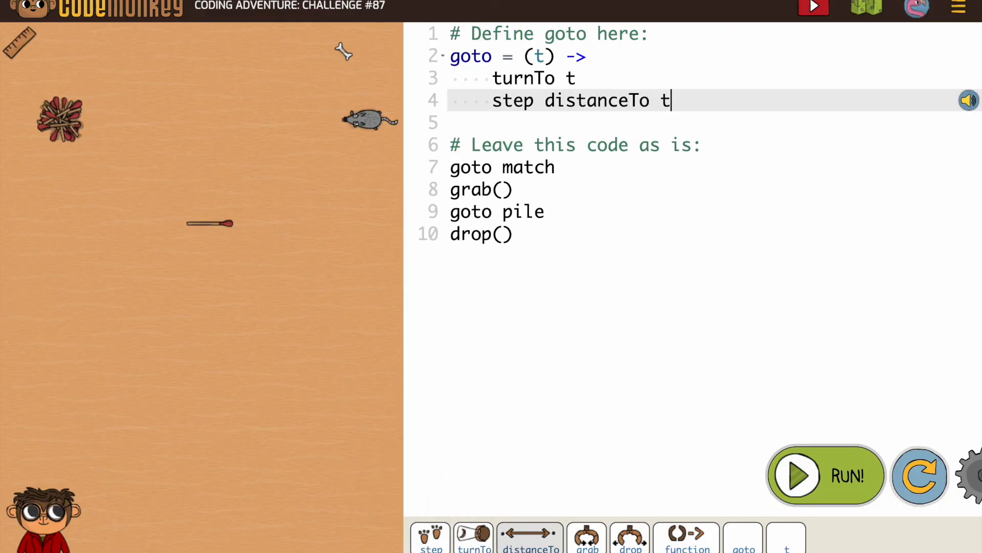
pyautogui.moveTo(630, 536)
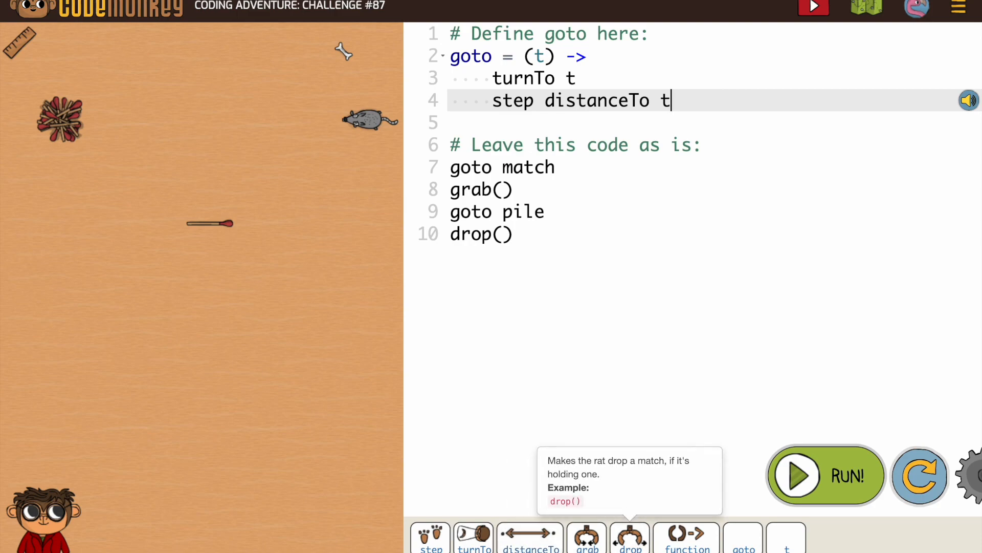